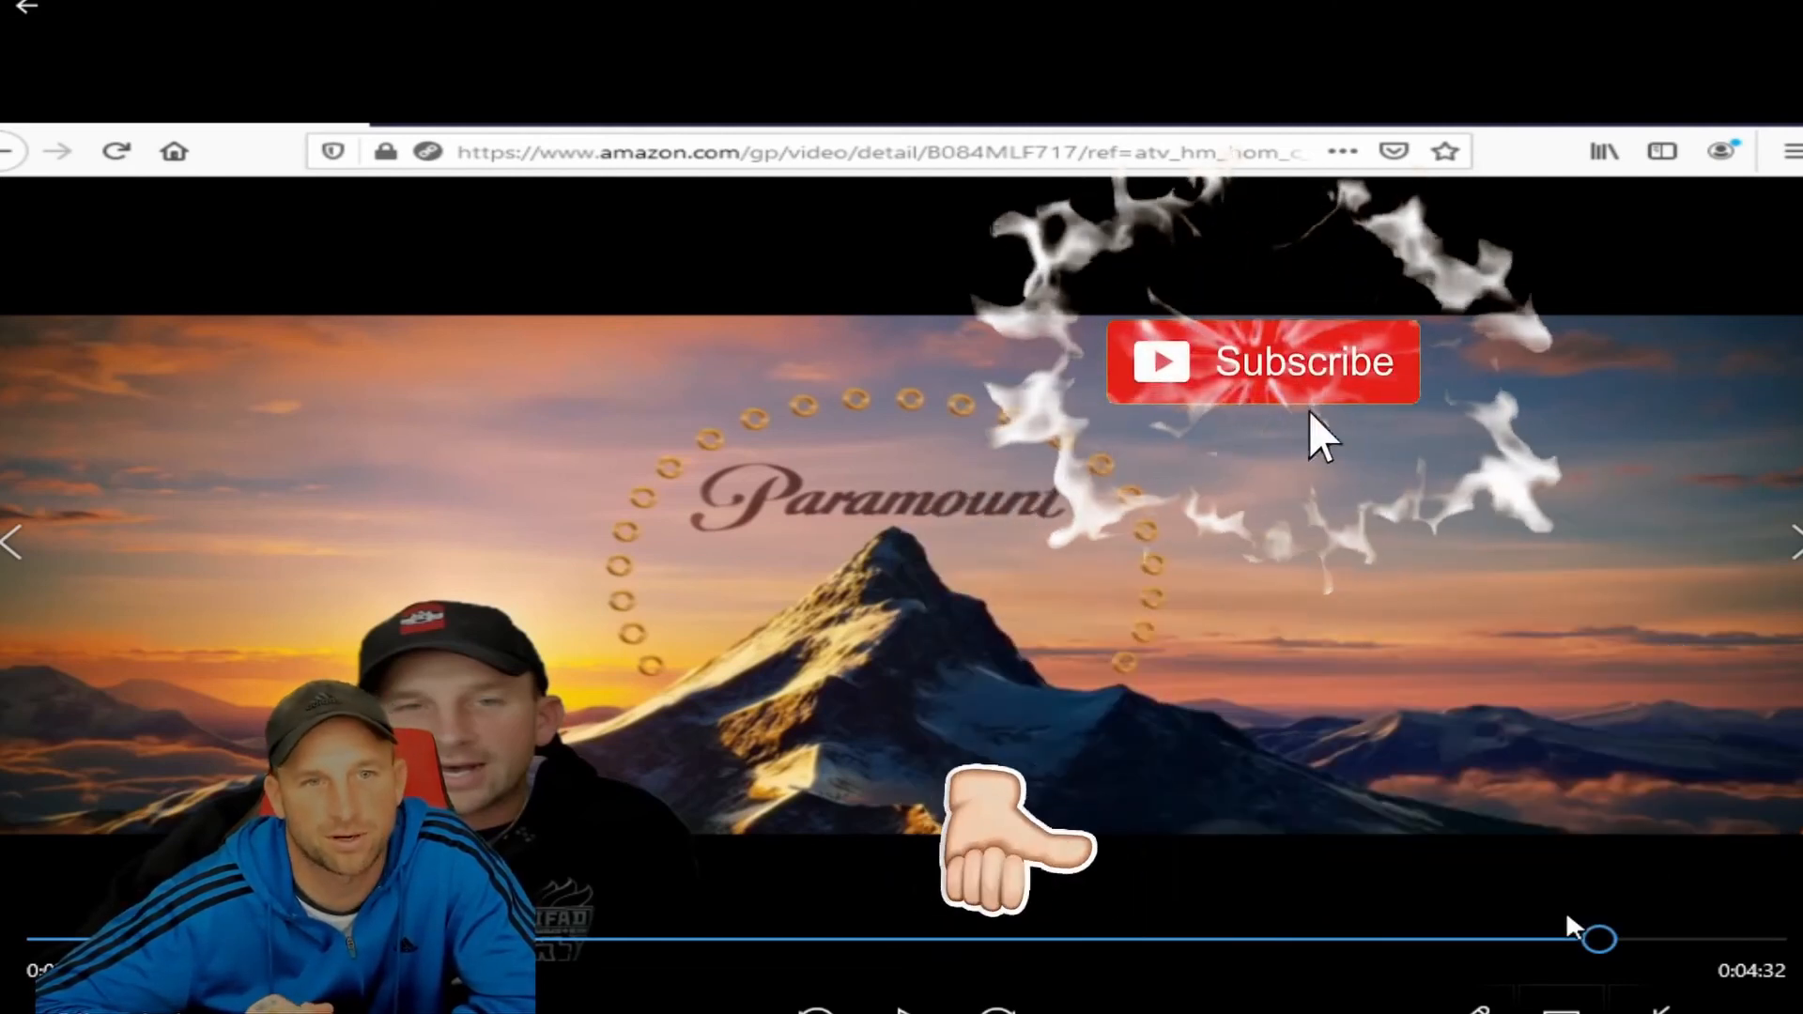
{"action": "left_click", "coordinate": [1262, 361]}
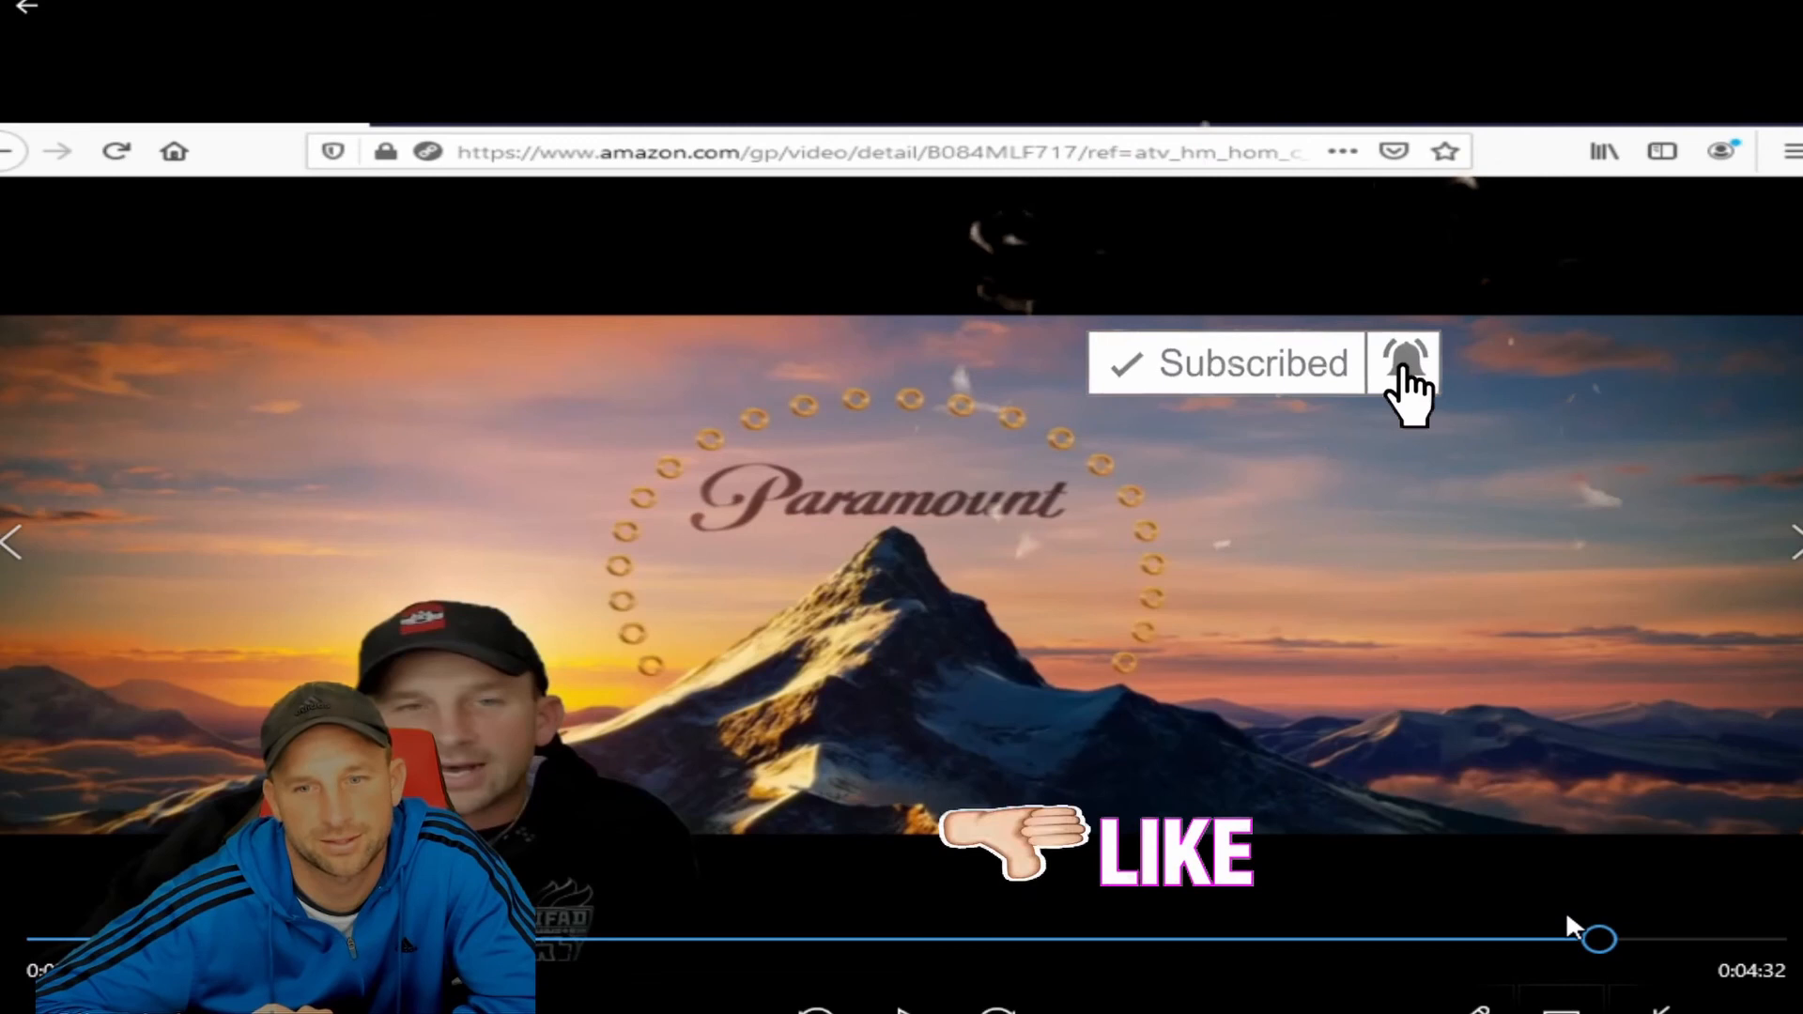